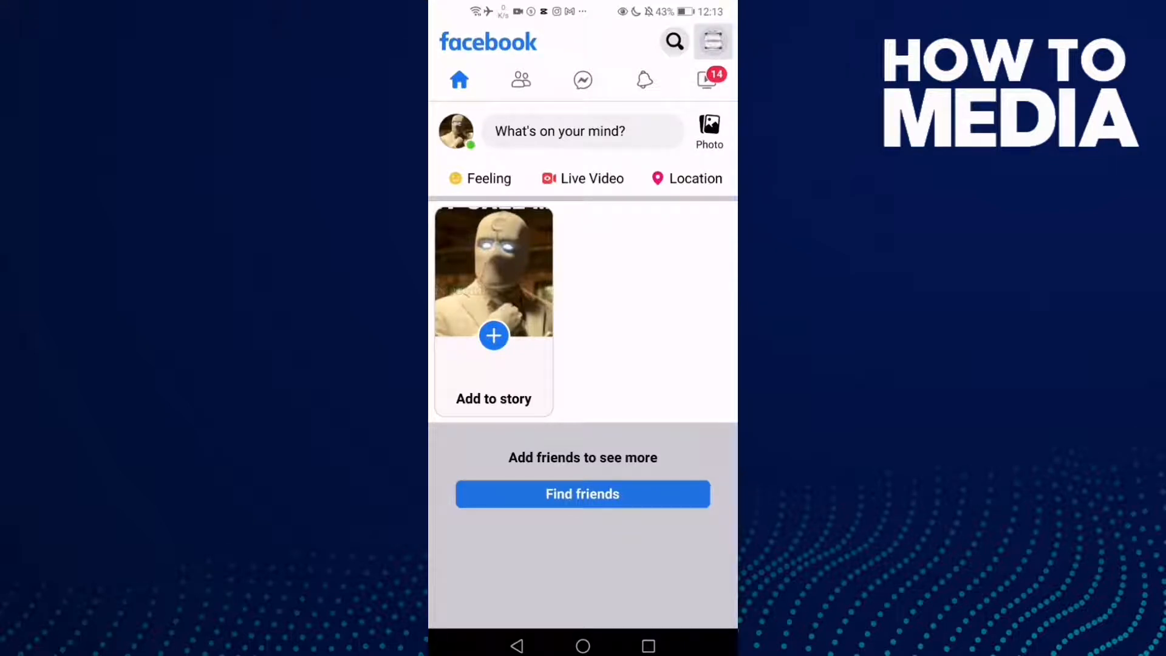
Reach the Settings & privacy page from the news feed via the main menu.
left_click(712, 41)
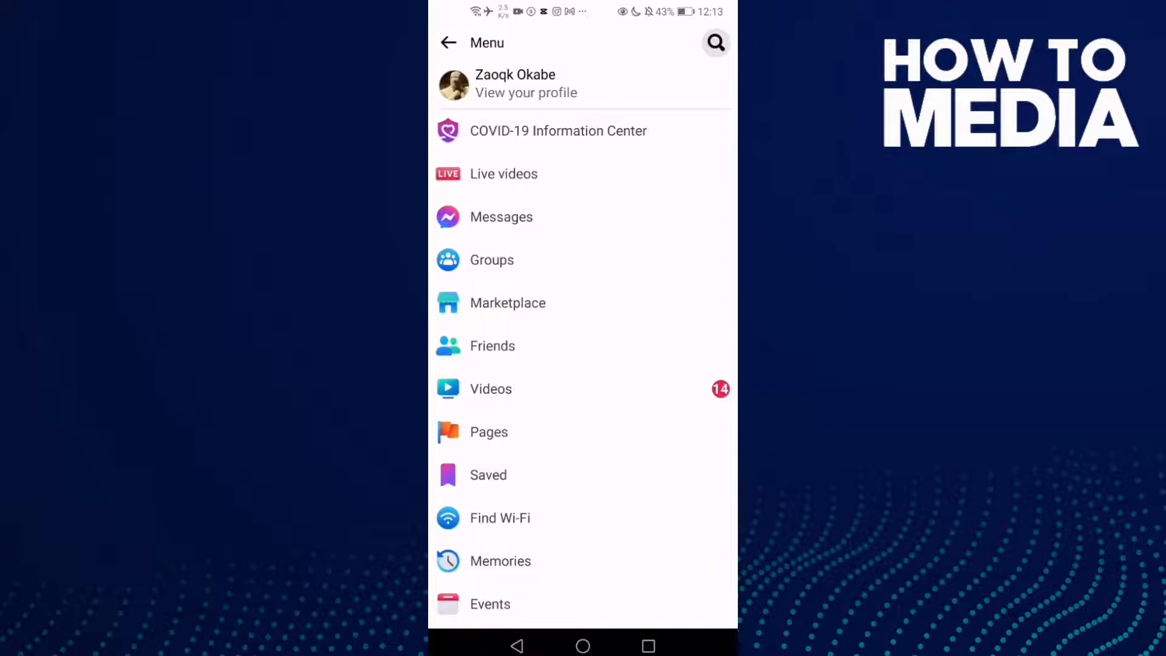
scroll("down", 3)
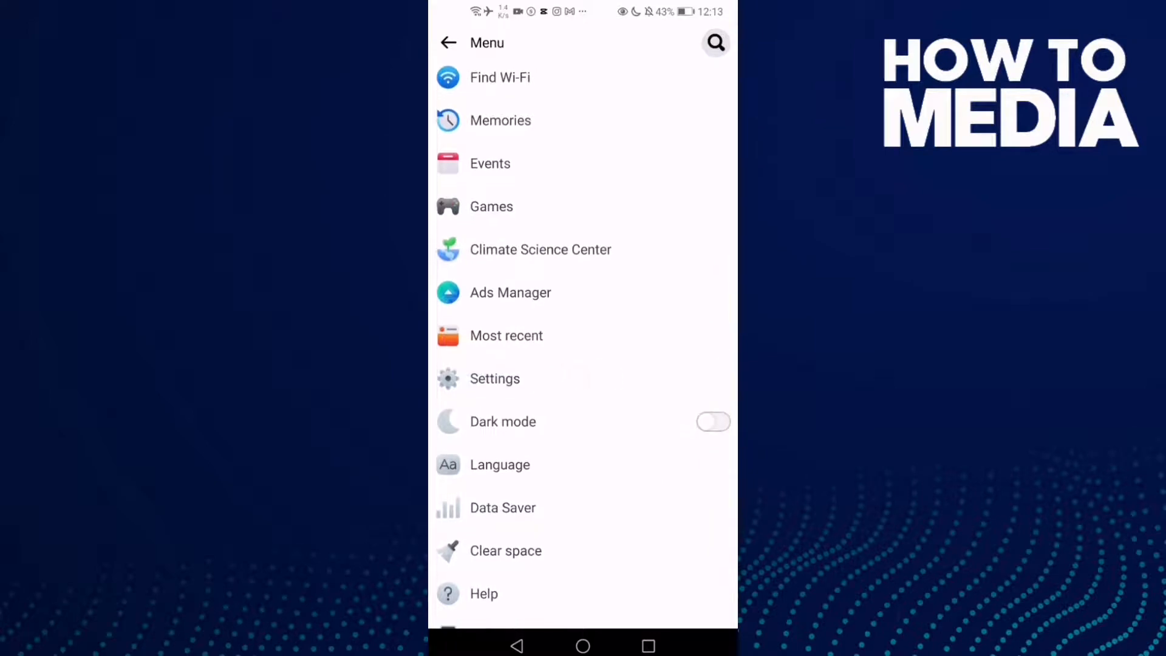
left_click(495, 379)
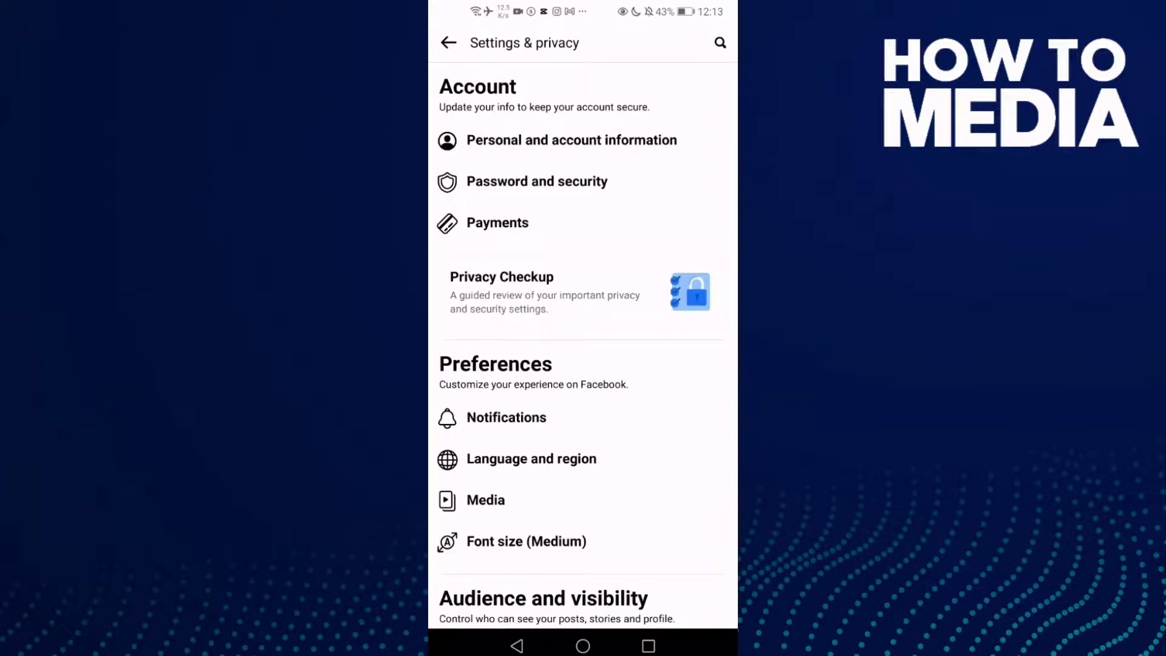
Enter Personal and account information and select the Phone Number row for editing.
left_click(570, 139)
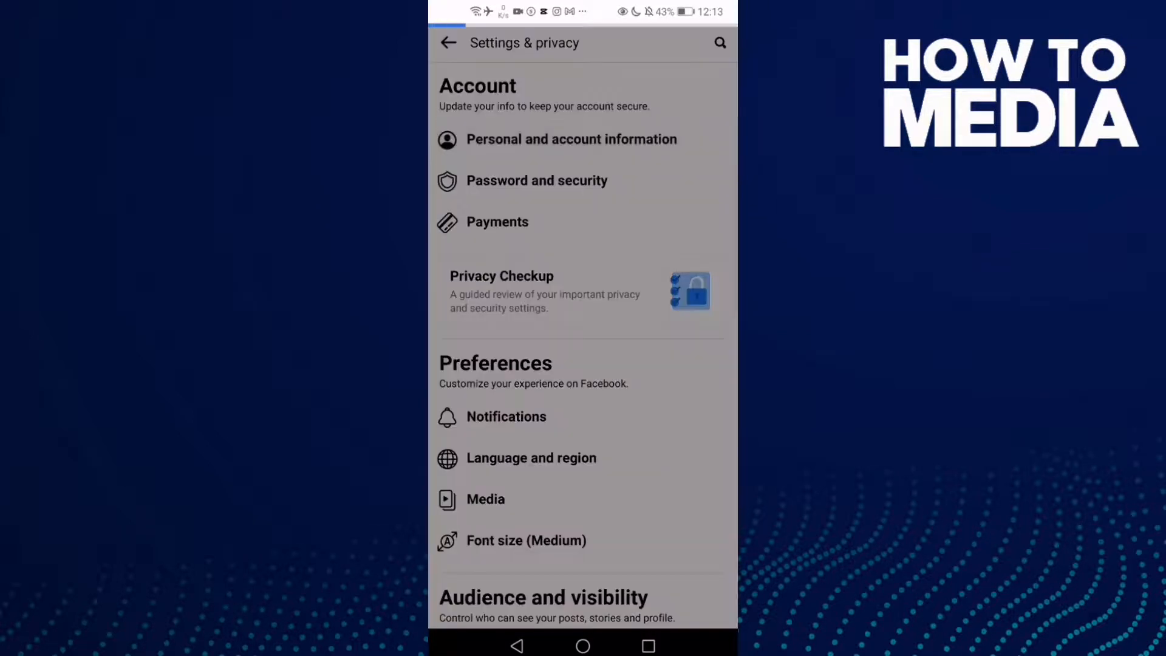
left_click(571, 138)
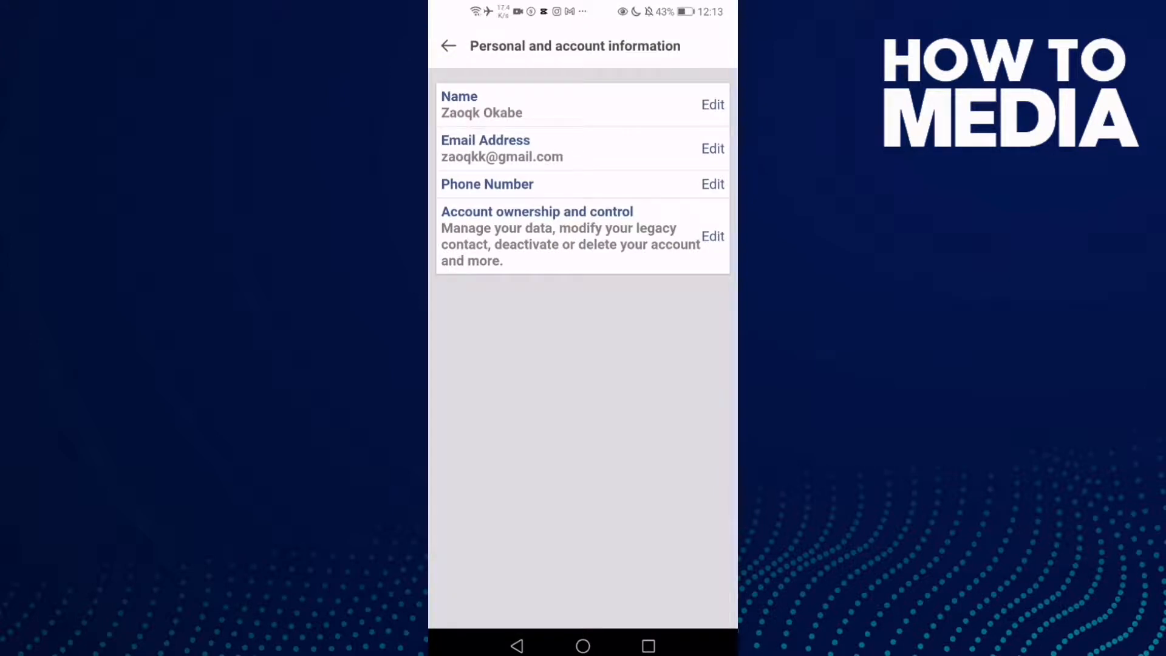
double_click(486, 184)
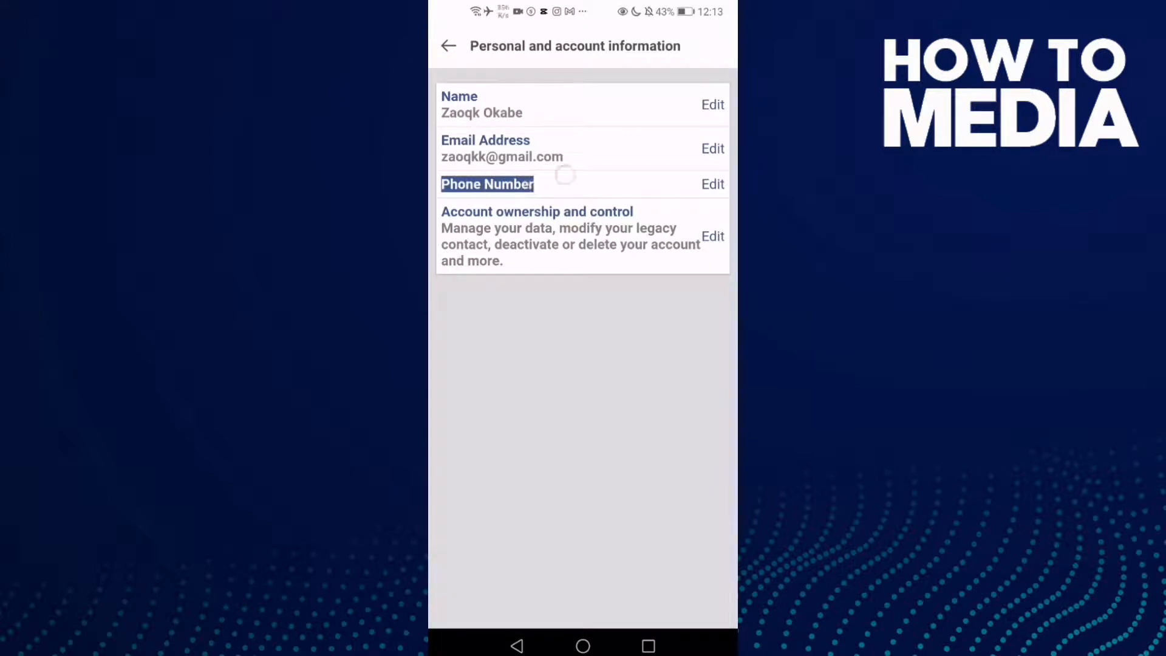